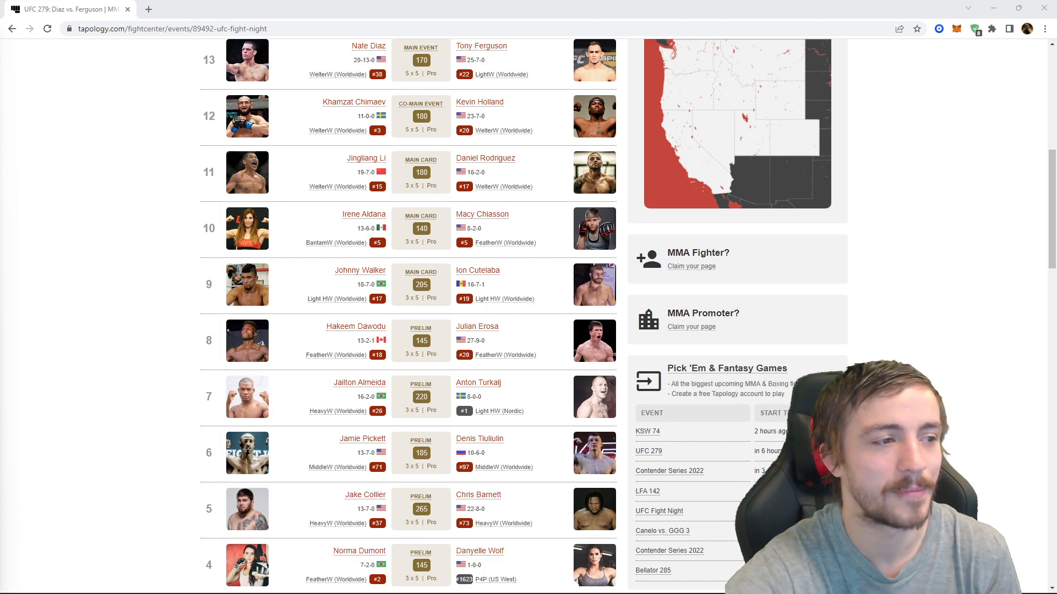
{"action": "scroll", "scroll_direction": "down", "scroll_amount": 3}
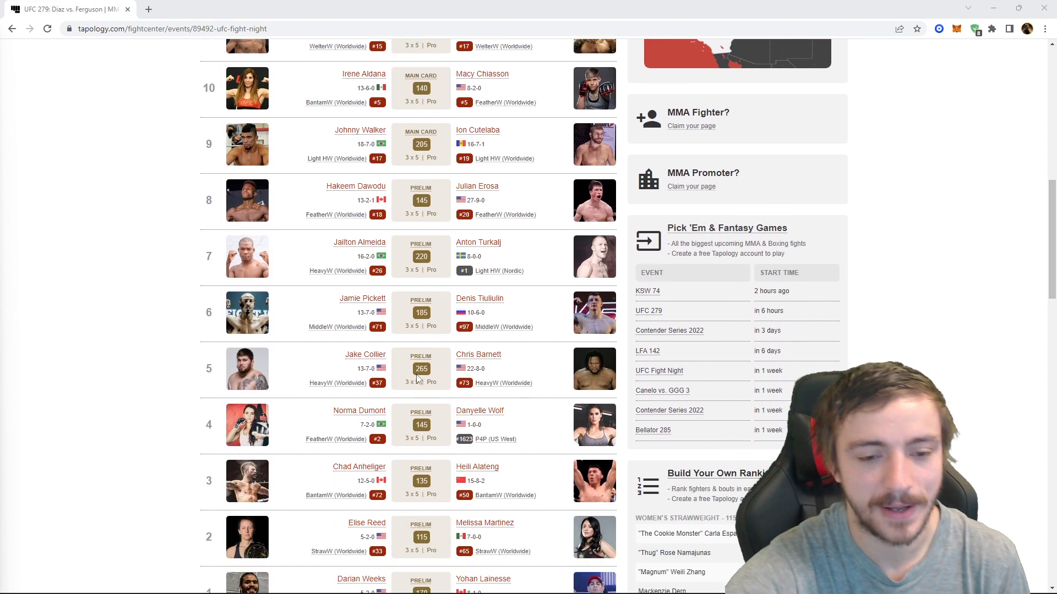
{"action": "scroll", "scroll_direction": "down", "scroll_amount": 3}
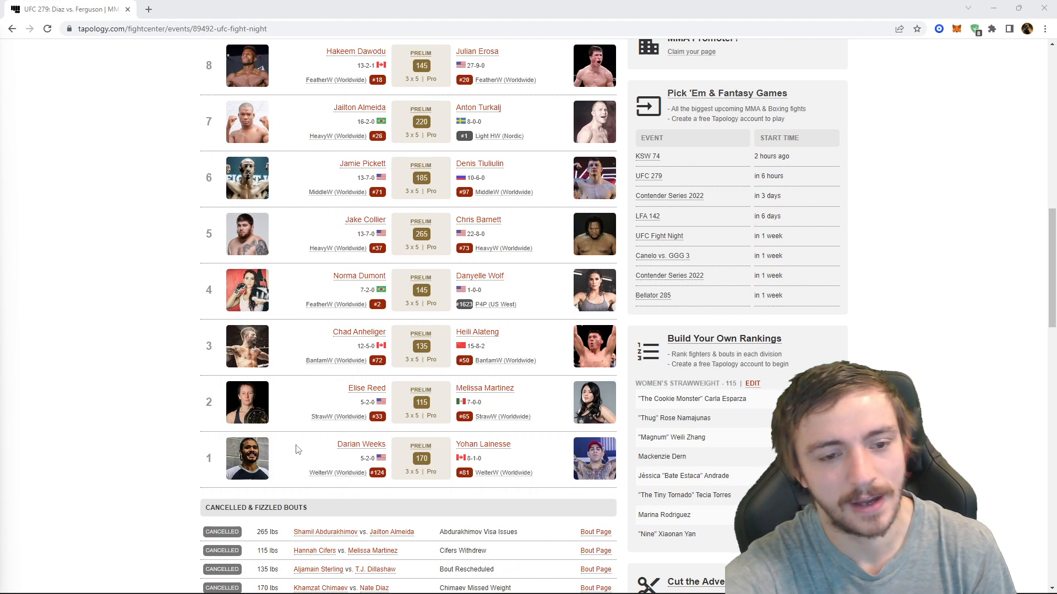
{"action": "mouse_move", "coordinate": [423, 493]}
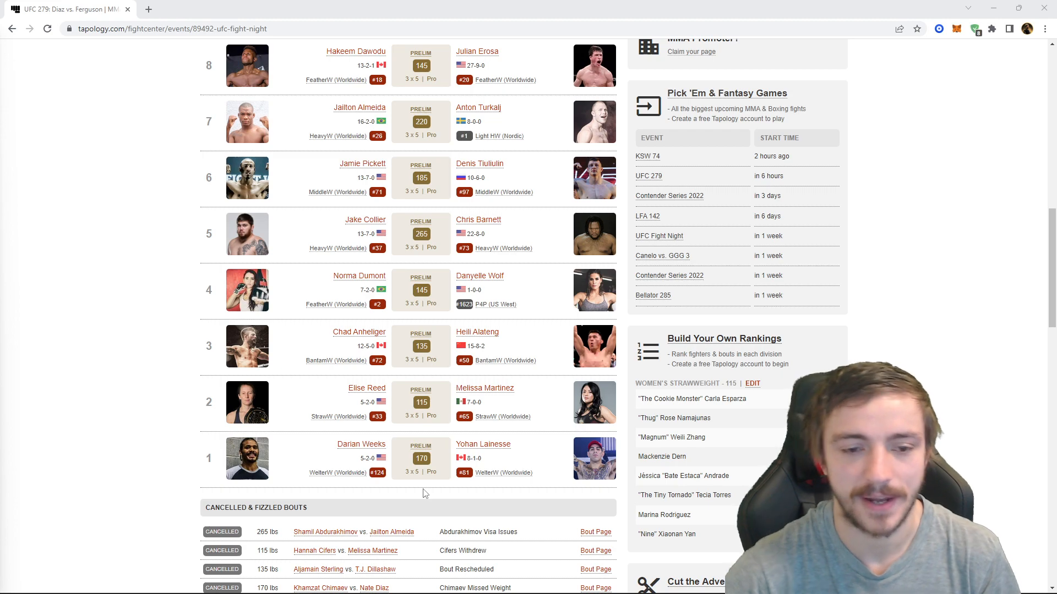
{"action": "mouse_move", "coordinate": [484, 389]}
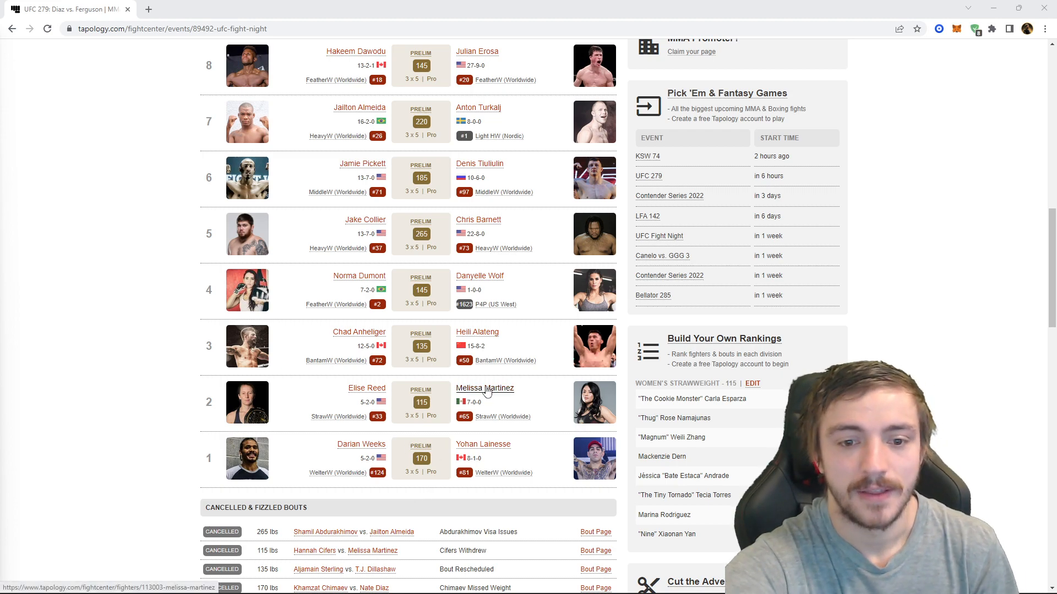
{"action": "mouse_move", "coordinate": [384, 400]}
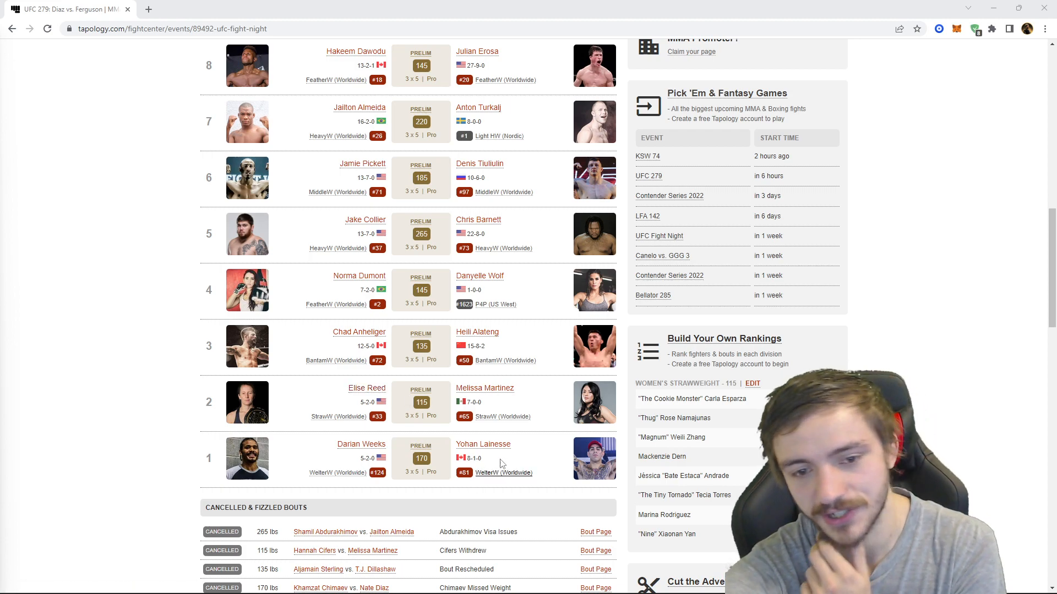
{"action": "mouse_move", "coordinate": [476, 331]}
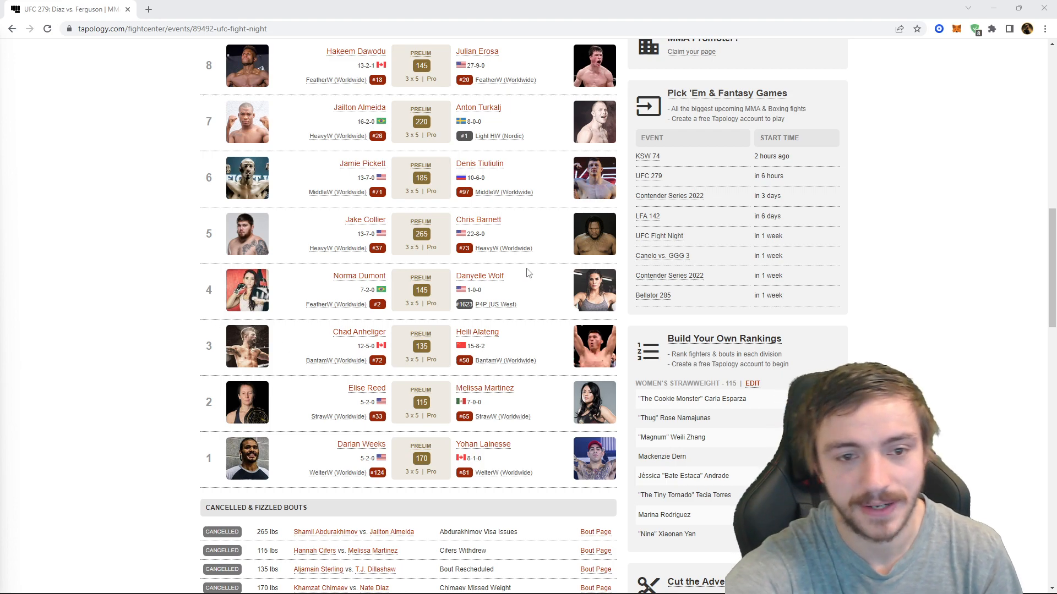
{"action": "mouse_move", "coordinate": [496, 298]}
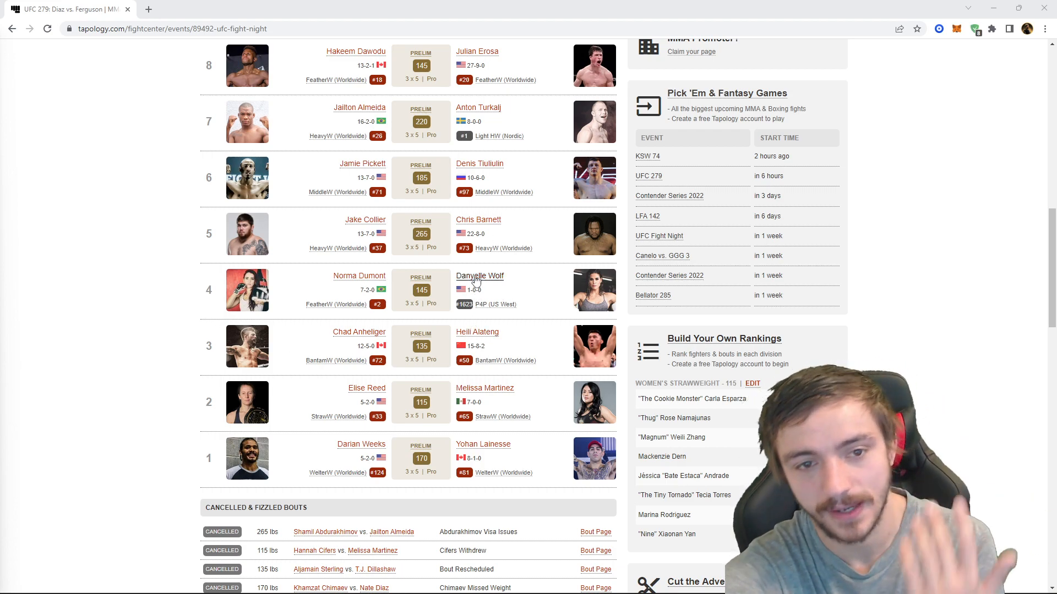
{"action": "mouse_move", "coordinate": [91, 356]}
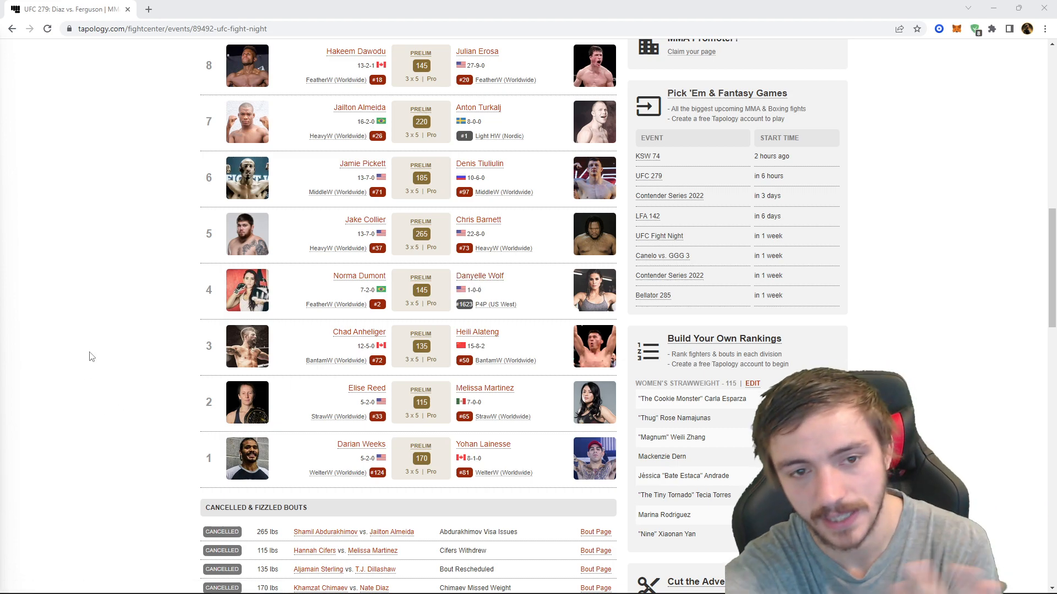
{"action": "mouse_move", "coordinate": [205, 263]}
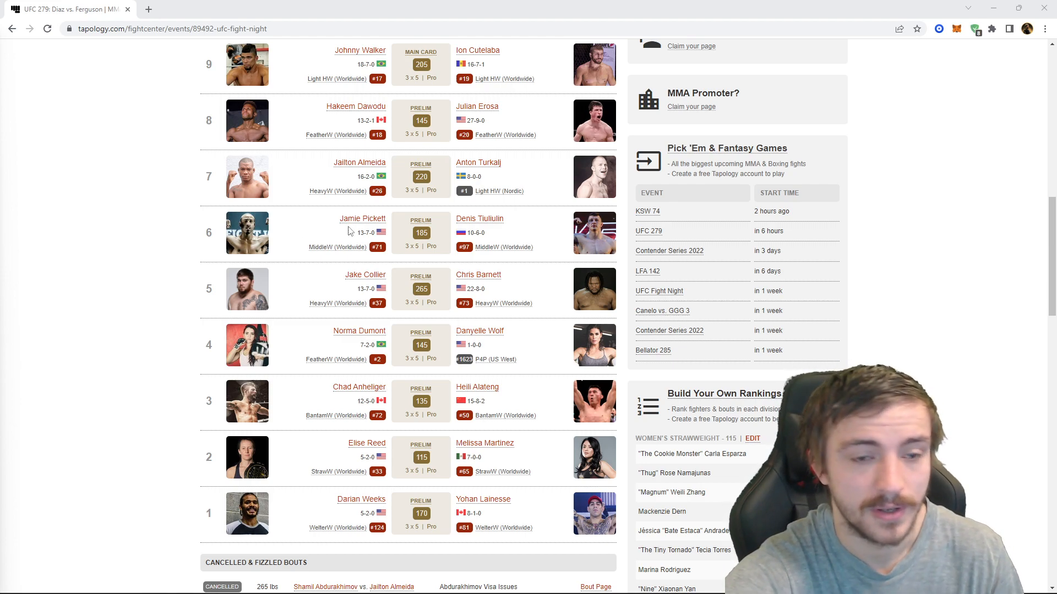
{"action": "scroll", "scroll_direction": "up", "scroll_amount": 3}
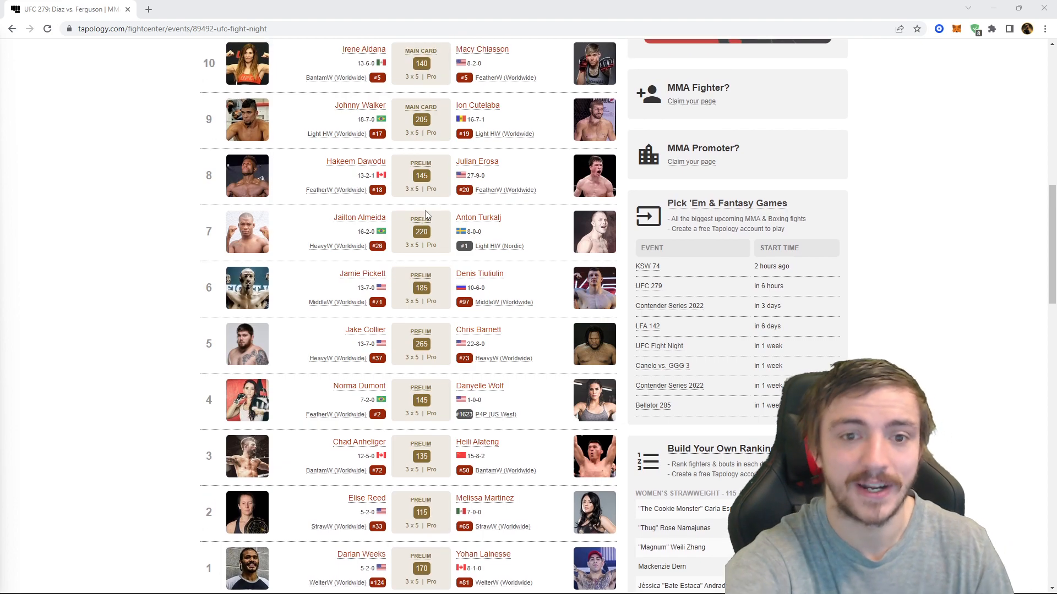
{"action": "scroll", "scroll_direction": "up", "scroll_amount": 3}
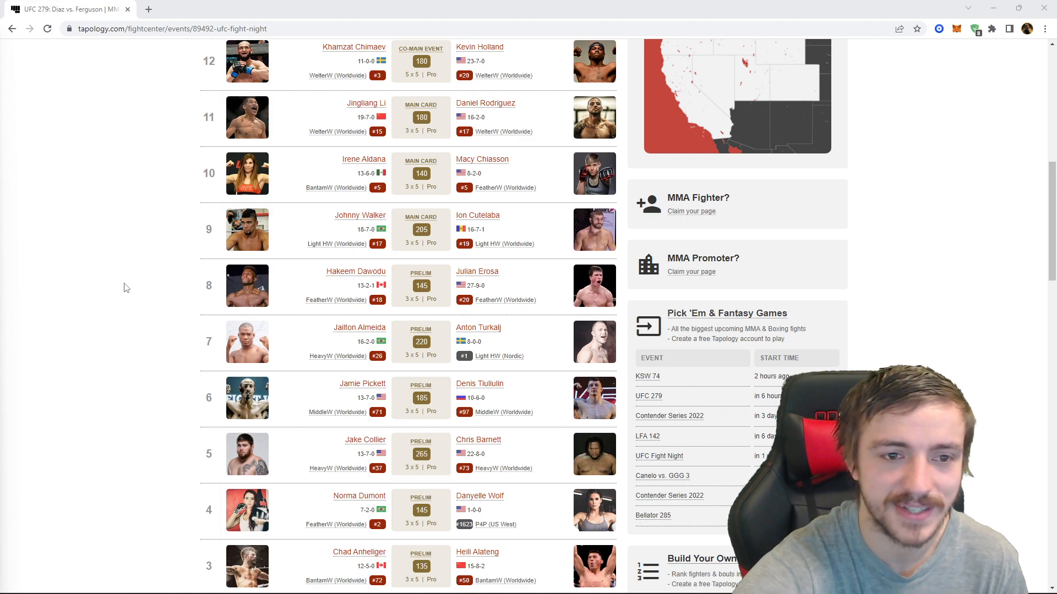
{"action": "mouse_move", "coordinate": [133, 335]}
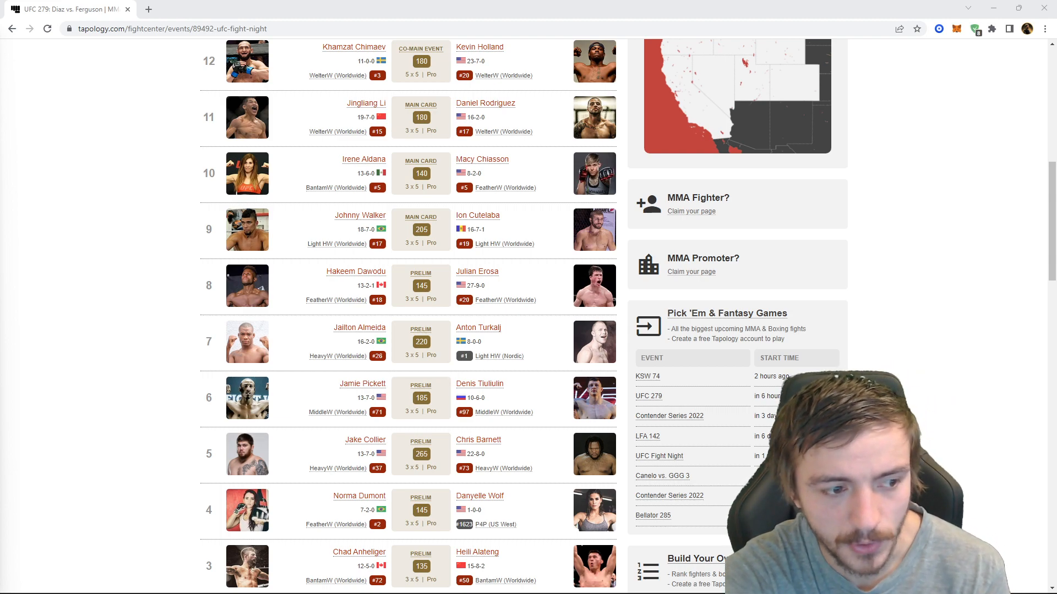
{"action": "scroll", "scroll_direction": "up", "scroll_amount": 3}
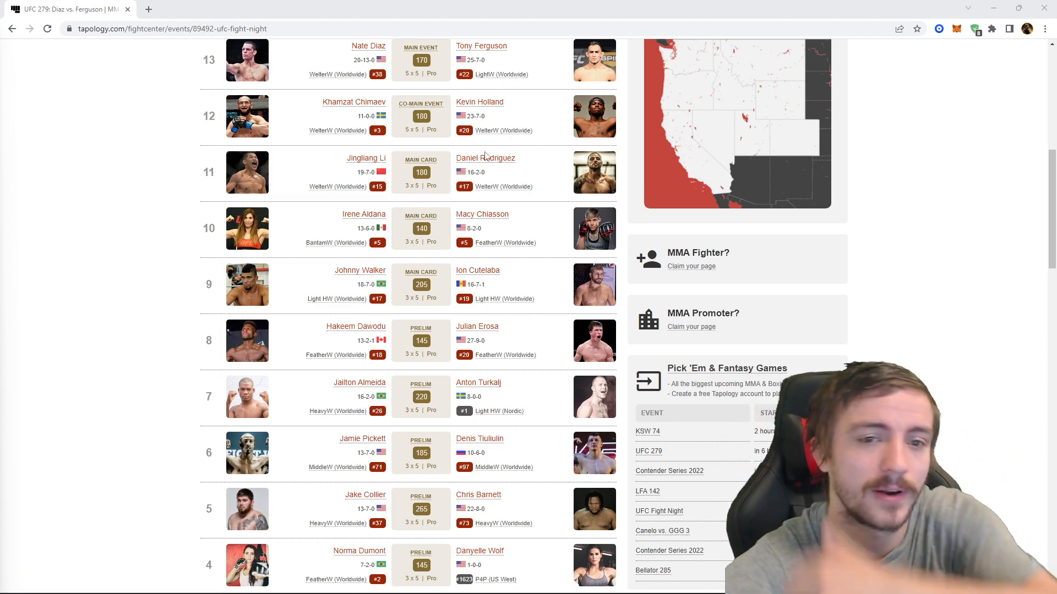
{"action": "mouse_move", "coordinate": [503, 233]}
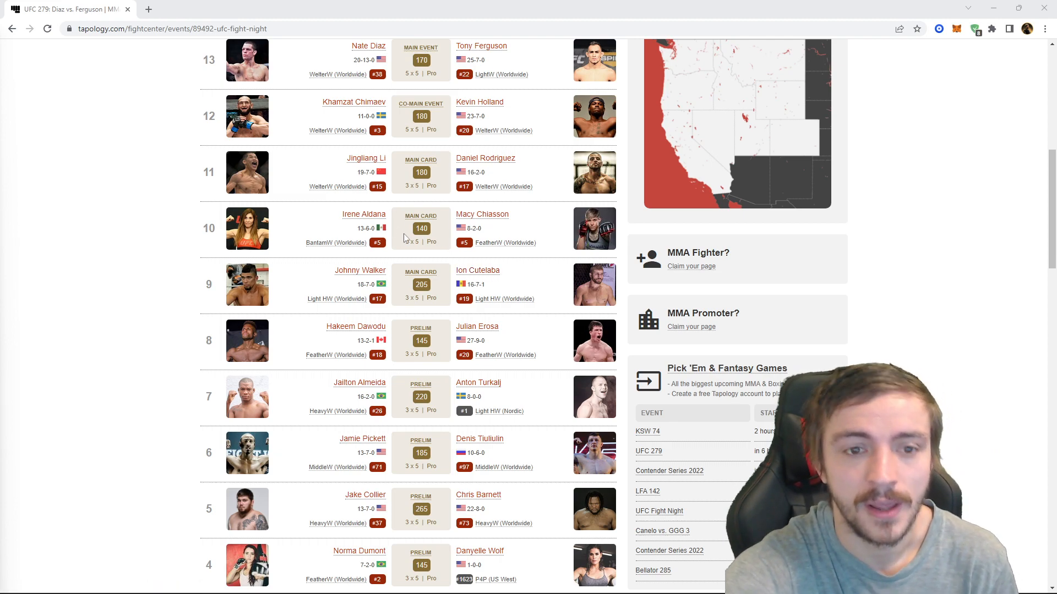
{"action": "mouse_move", "coordinate": [492, 207]}
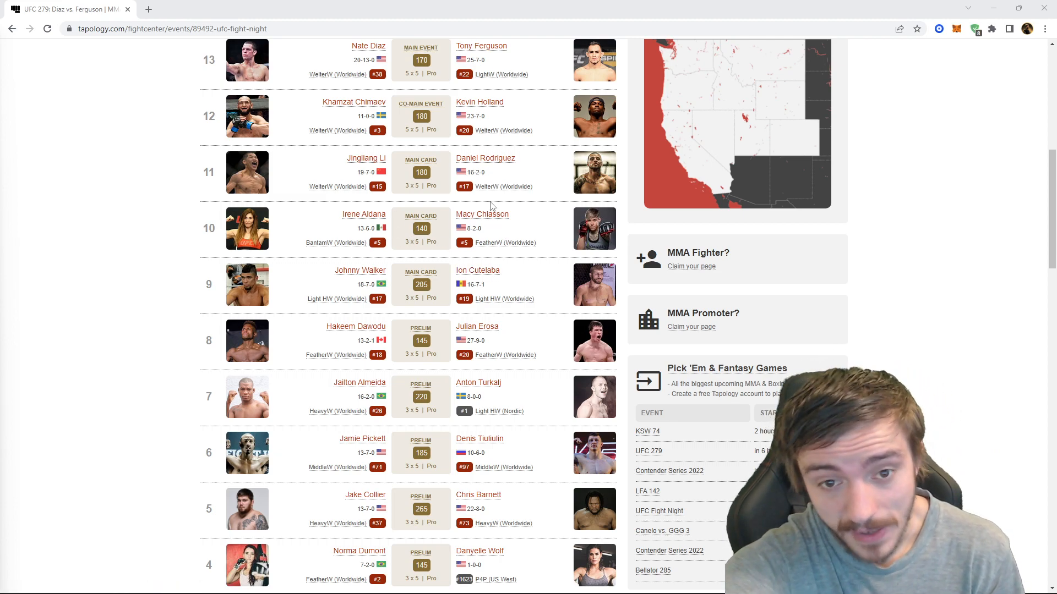
{"action": "mouse_move", "coordinate": [367, 210]}
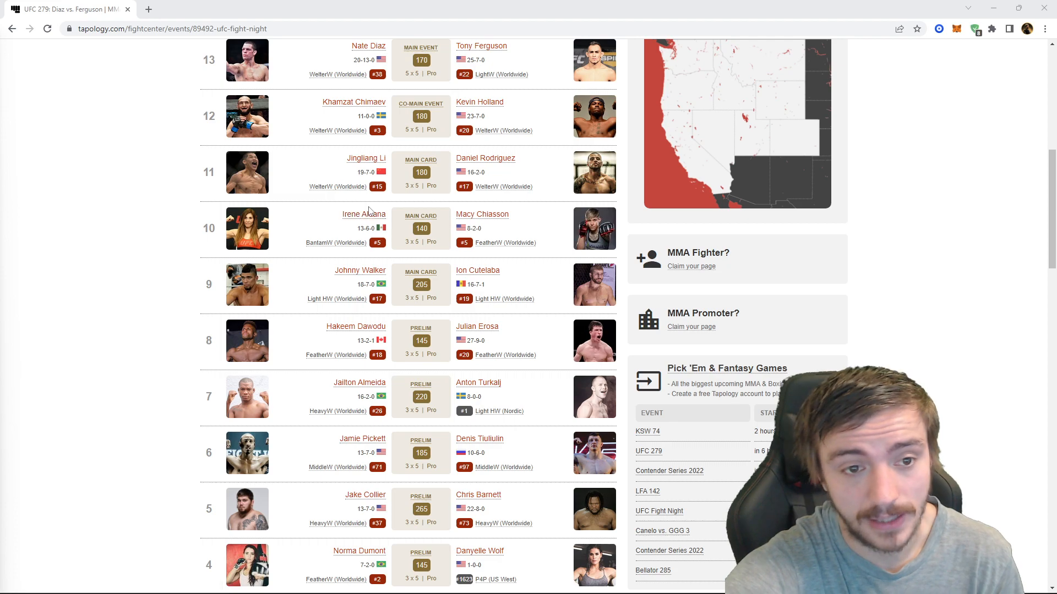
{"action": "scroll", "scroll_direction": "up", "scroll_amount": 3}
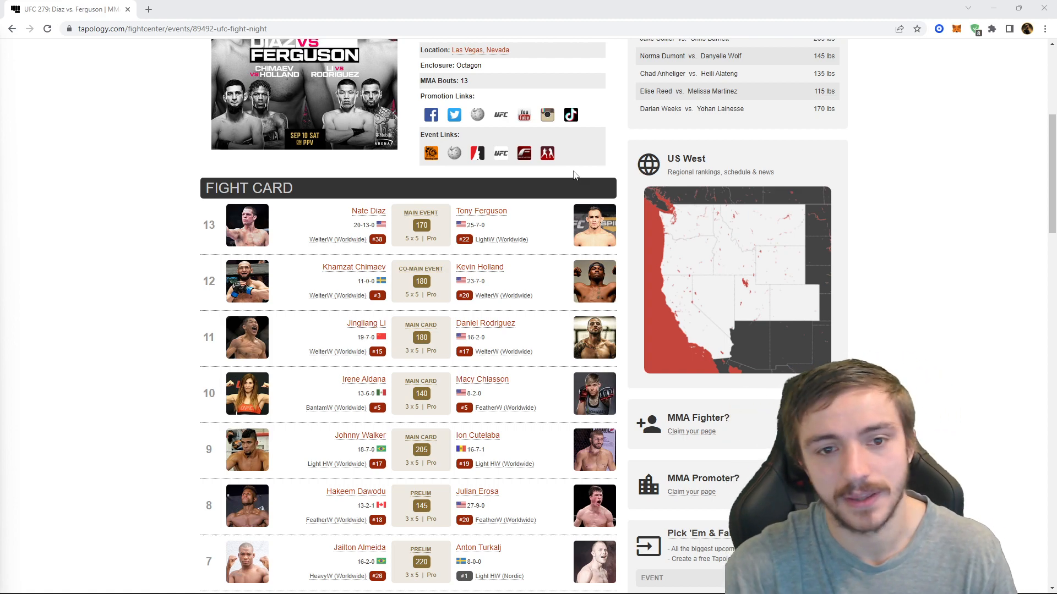
{"action": "mouse_move", "coordinate": [650, 108]}
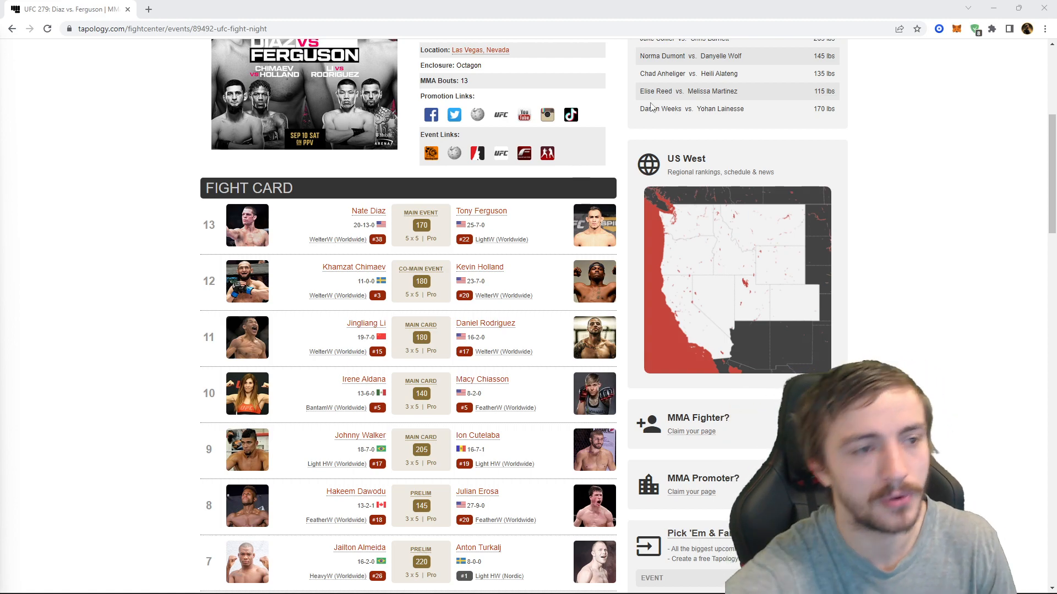